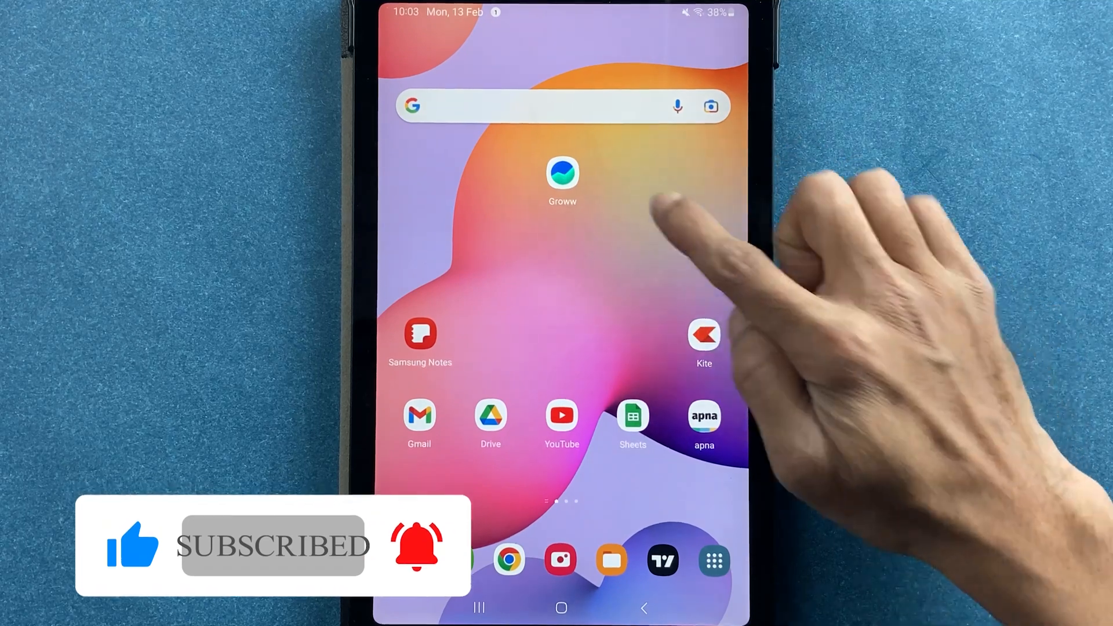
- Launch Groww from the tablet home screen
left_click(562, 175)
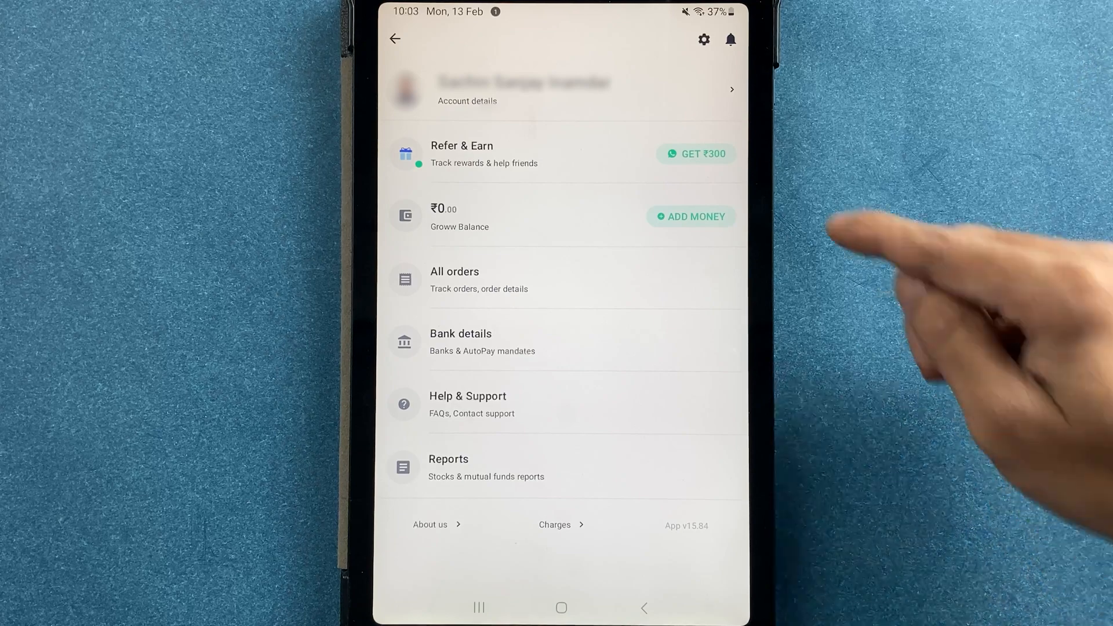
mouse_move(709, 361)
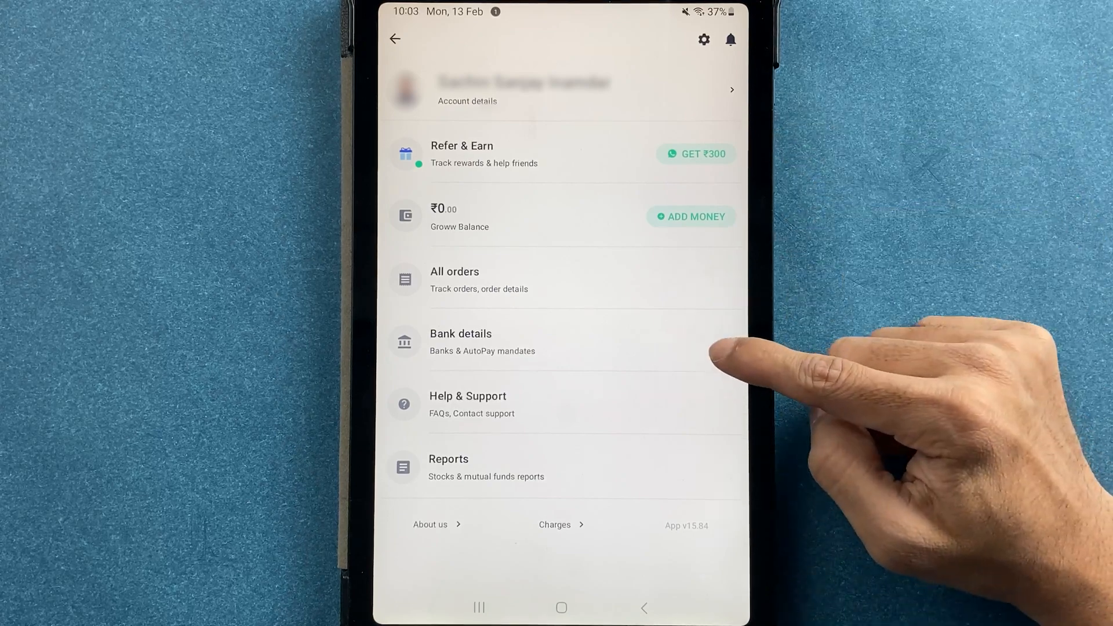
- From Bank details, begin adding another bank and scroll the bank list
left_click(460, 342)
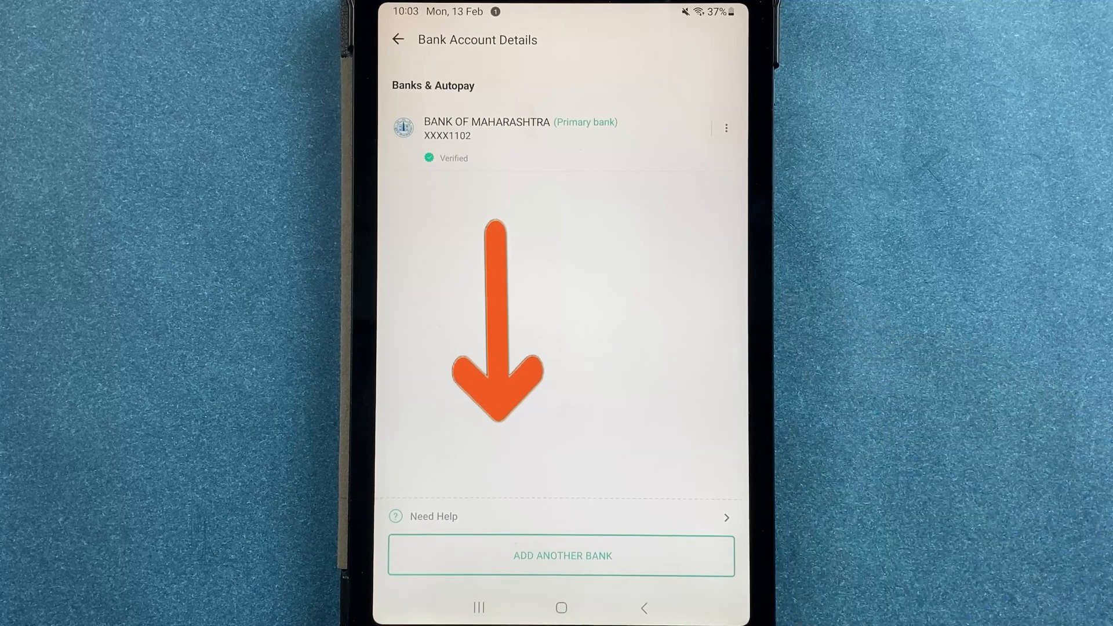
left_click(561, 555)
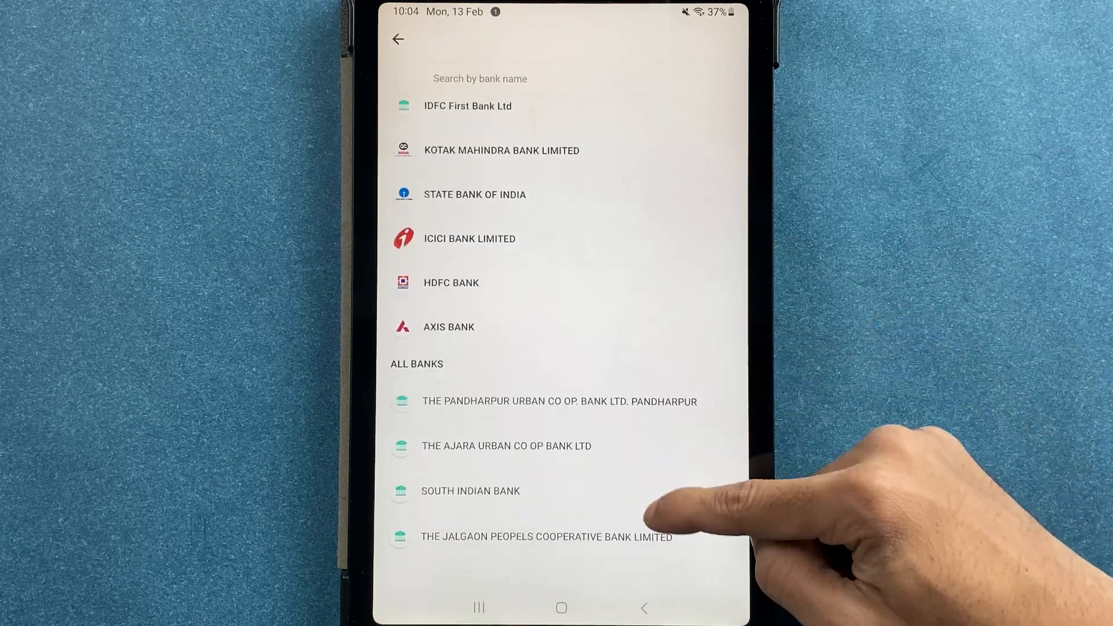
scroll("down", 3)
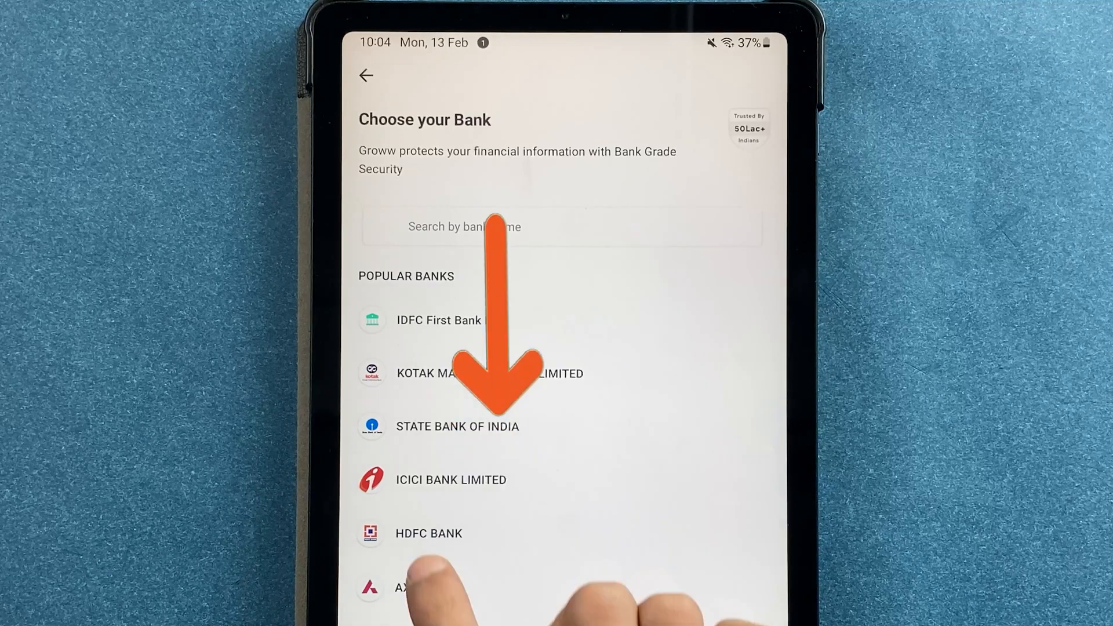
- Choose HDFC Bank and search the branch by IFSC HDFC0000827
left_click(427, 533)
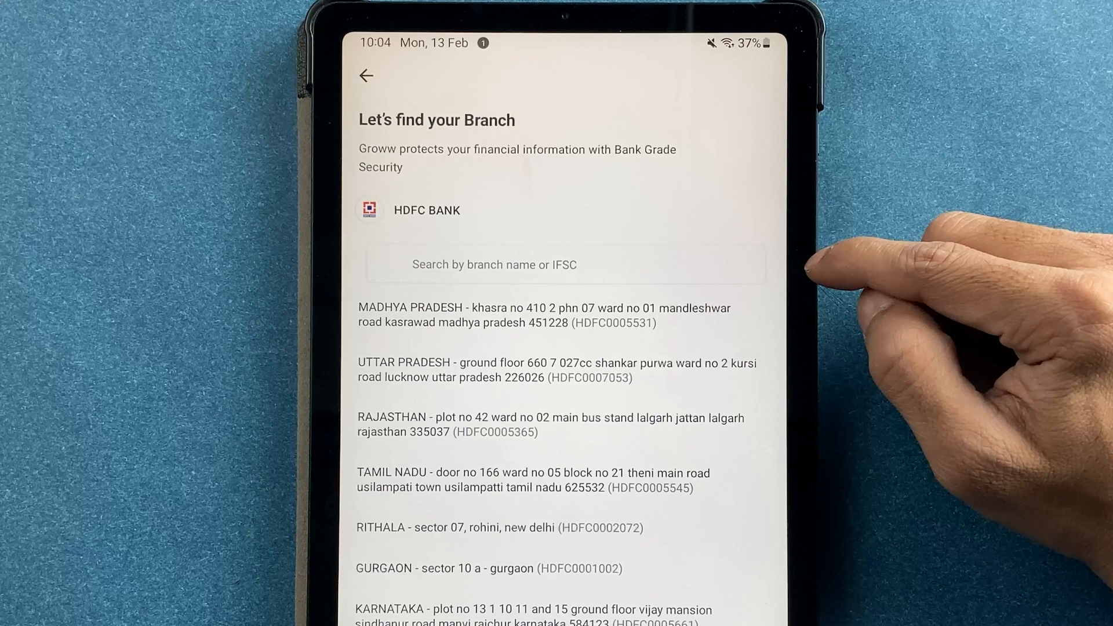
mouse_move(851, 269)
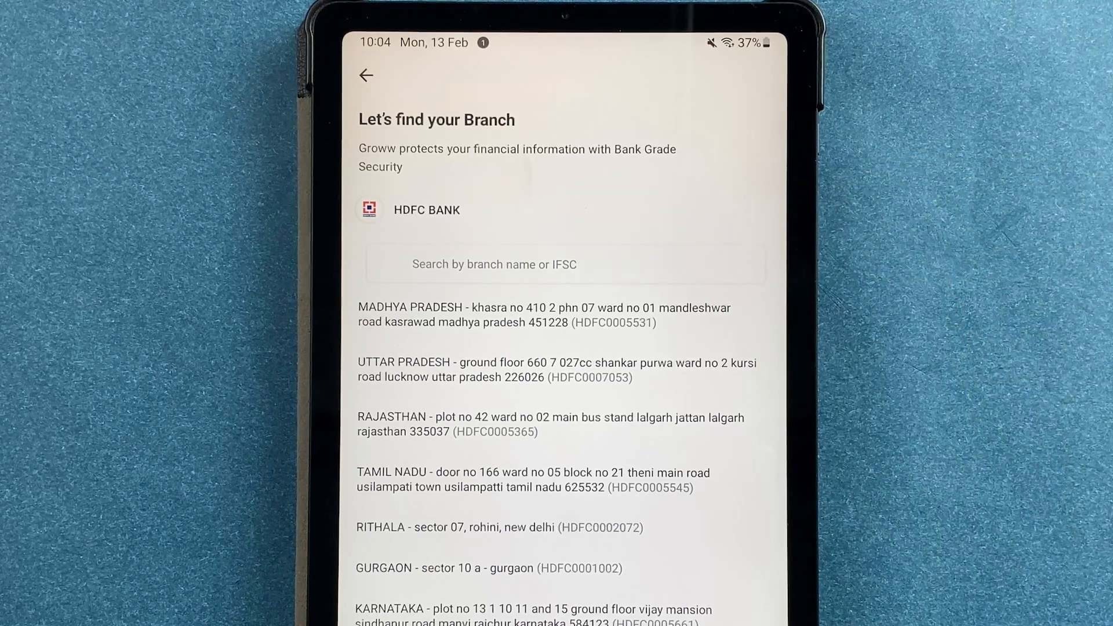
type("Hdfc0000827")
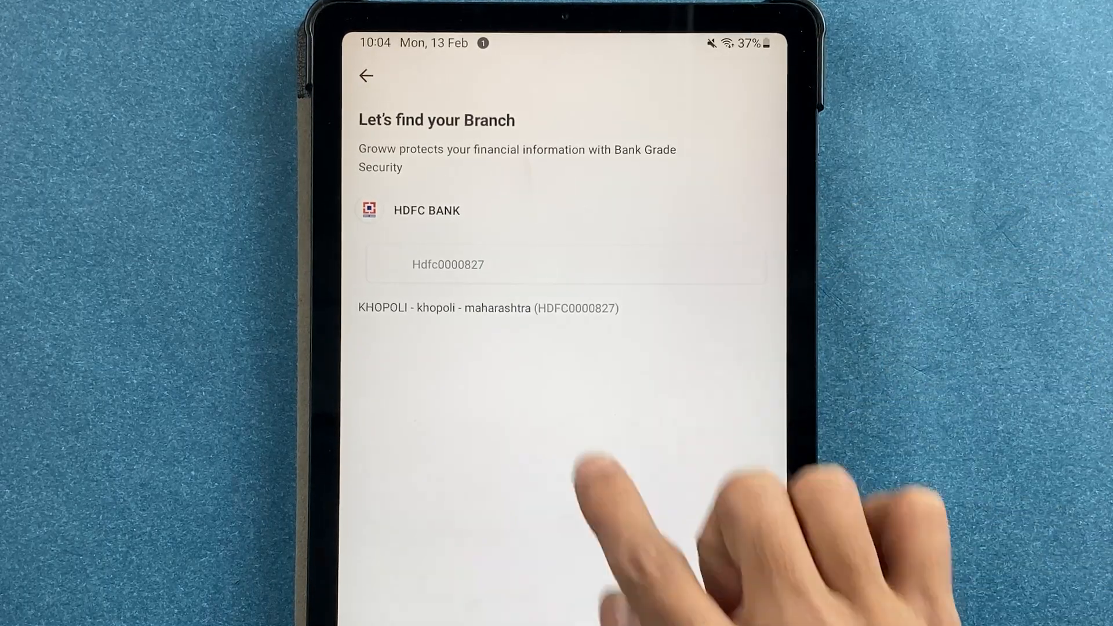
- Select the Khopoli, Maharashtra HDFC branch for verification
left_click(487, 308)
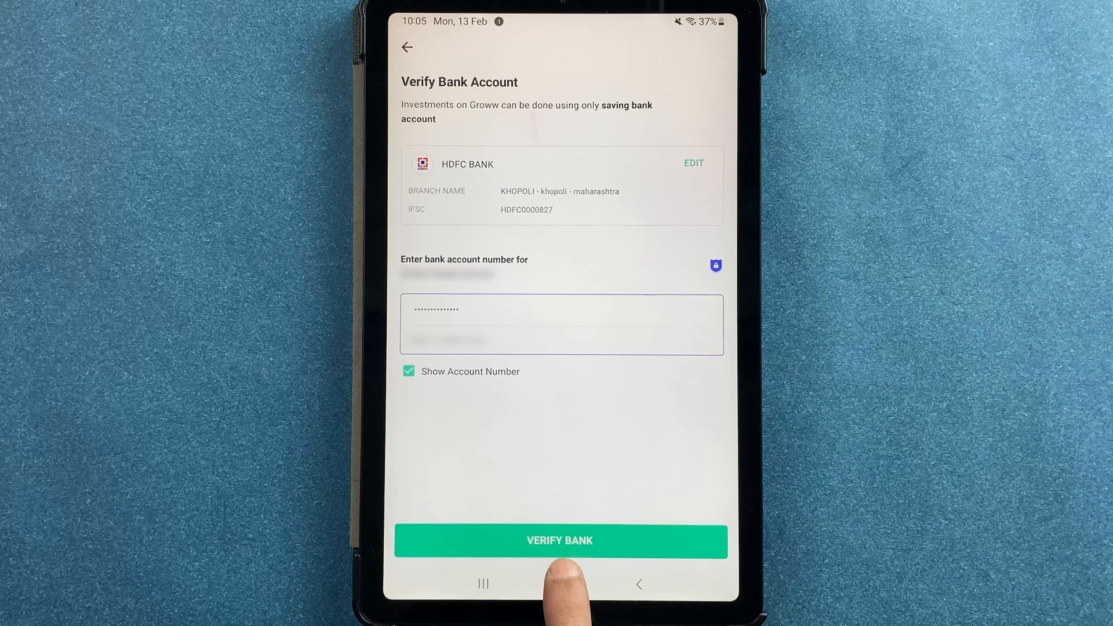
- Submit the HDFC Khopoli account for bank verification
left_click(560, 540)
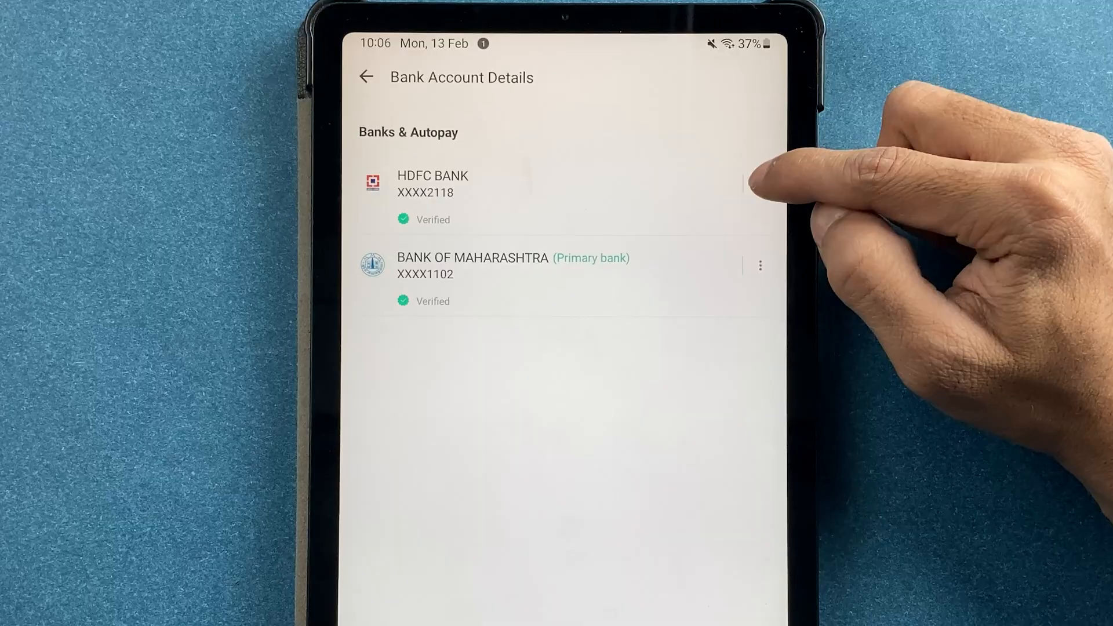
- Make HDFC Bank primary over Bank of Maharashtra, then return home
left_click(759, 266)
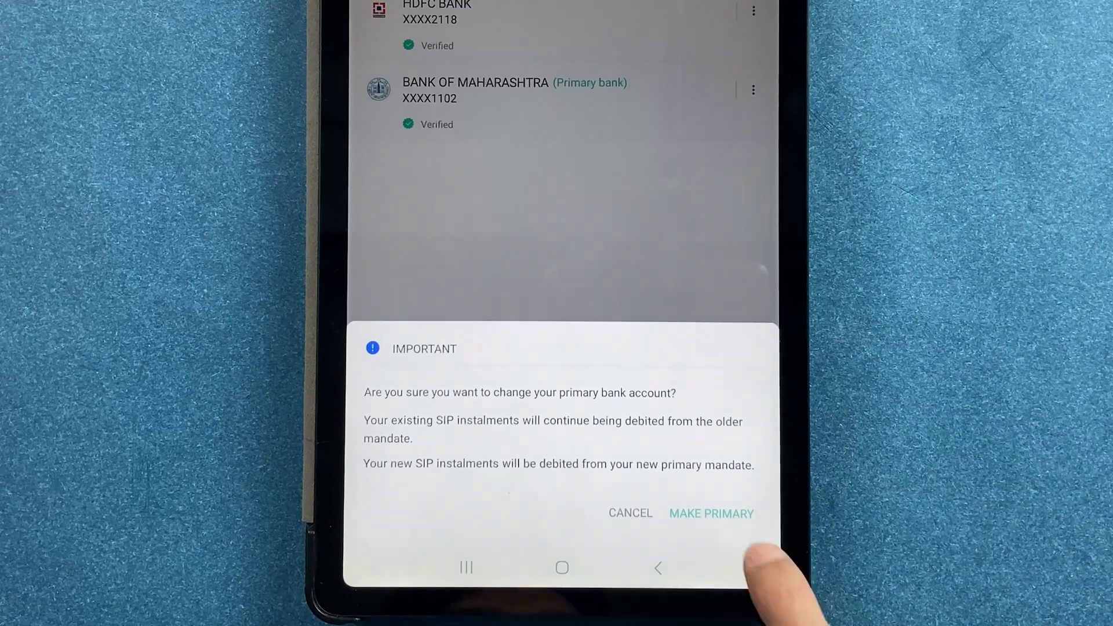
left_click(710, 512)
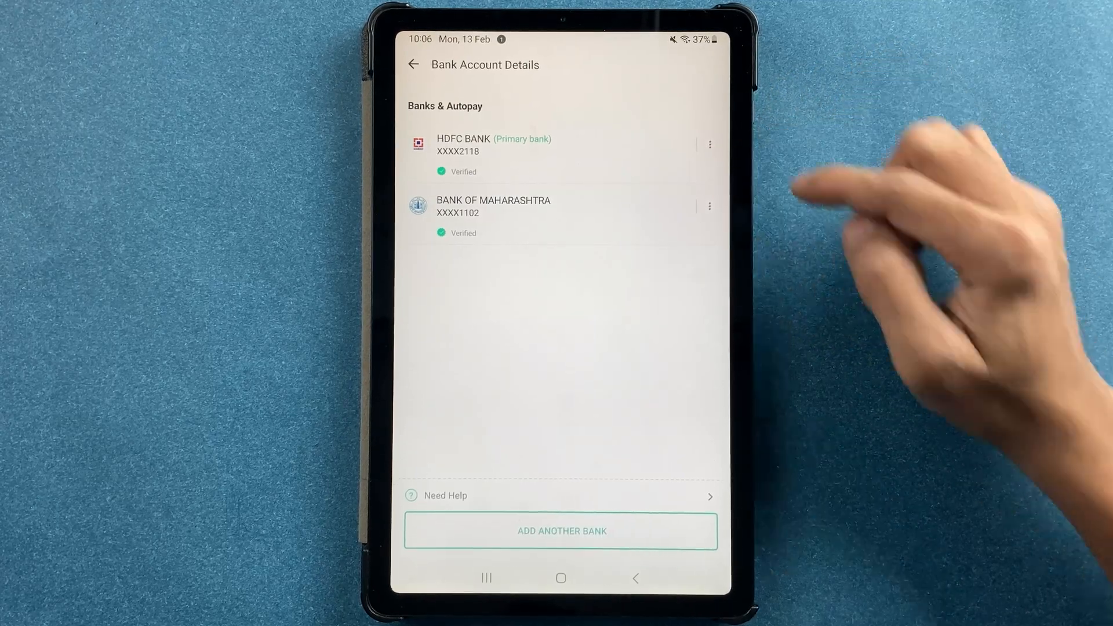
left_click(560, 577)
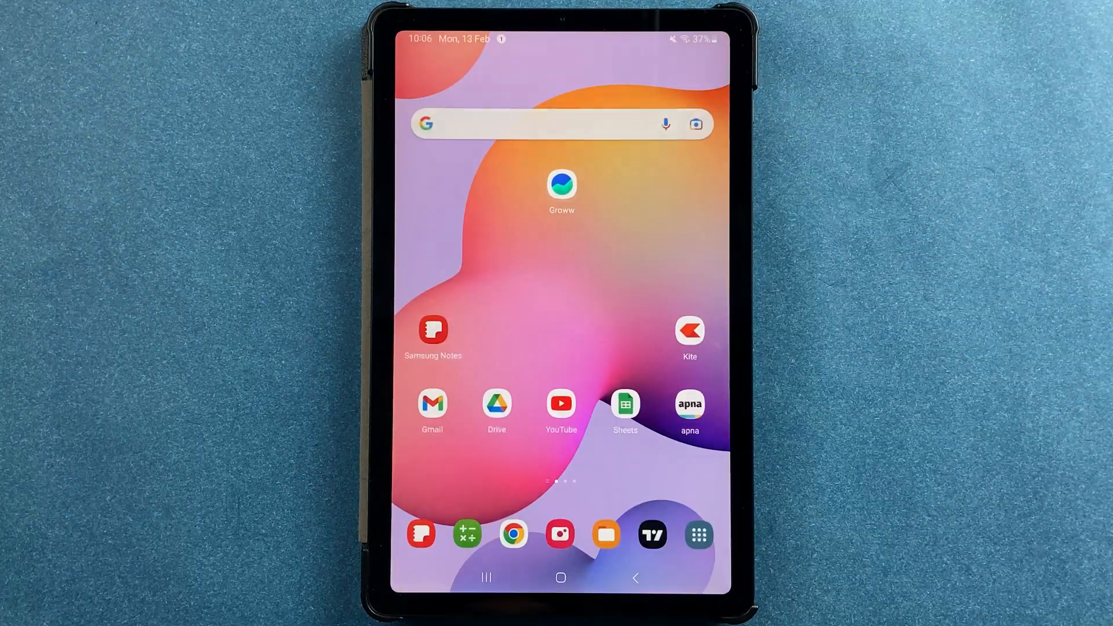